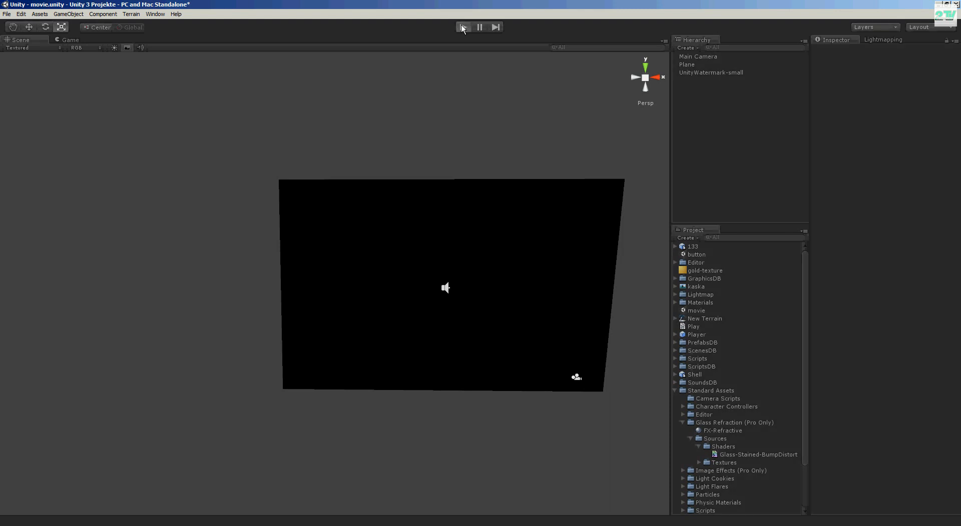
- Stop playback and start a new empty Untitled scene with only the Main Camera
click(464, 26)
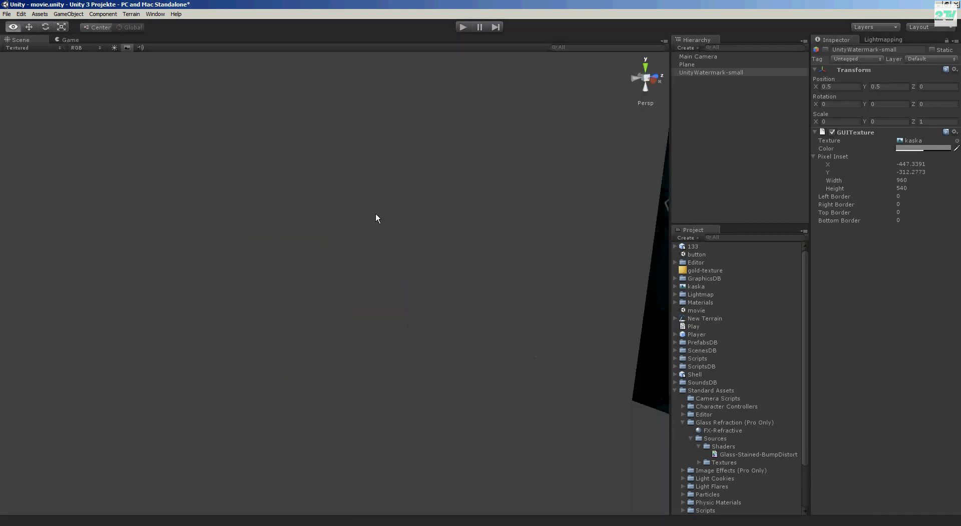
click(7, 13)
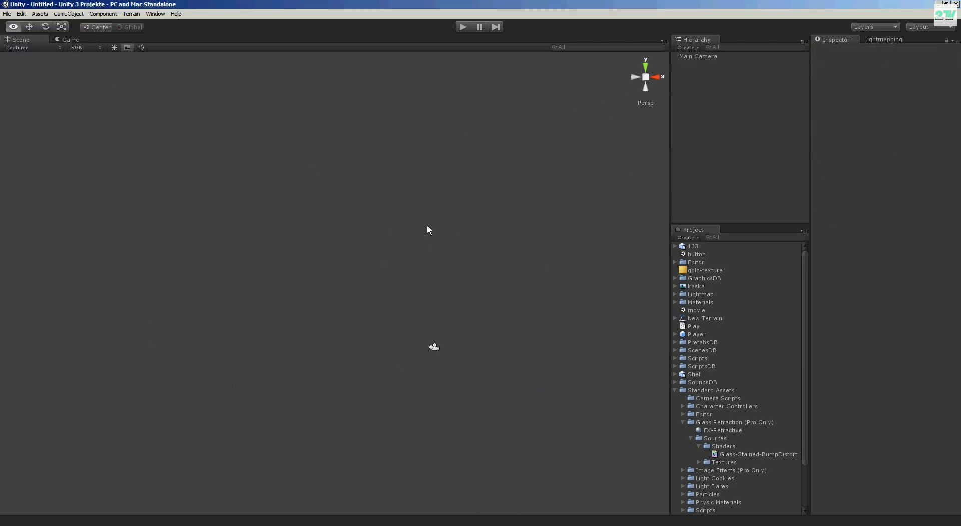
- Add a Cube and scale it into a flat panel about 20.6 by 9.2 units with Z scale 1
click(39, 13)
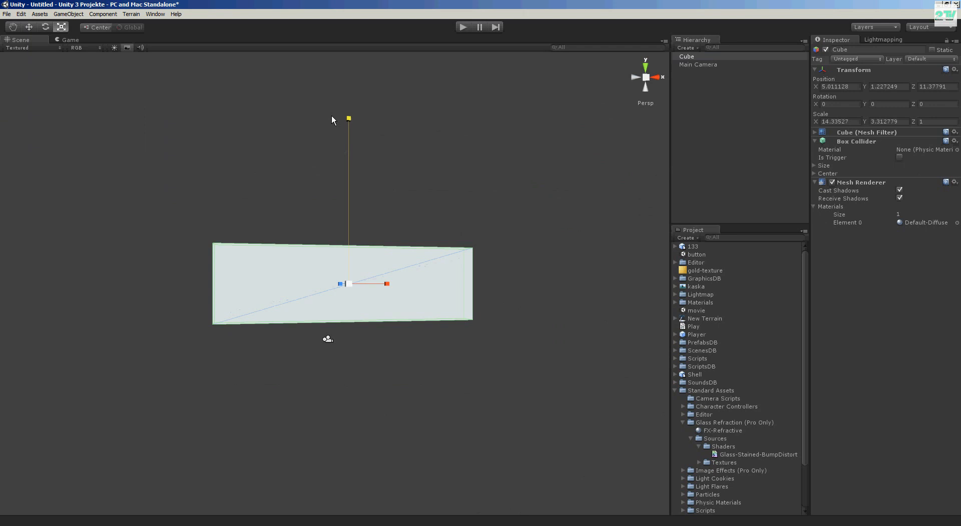
drag(348, 119, 348, 225)
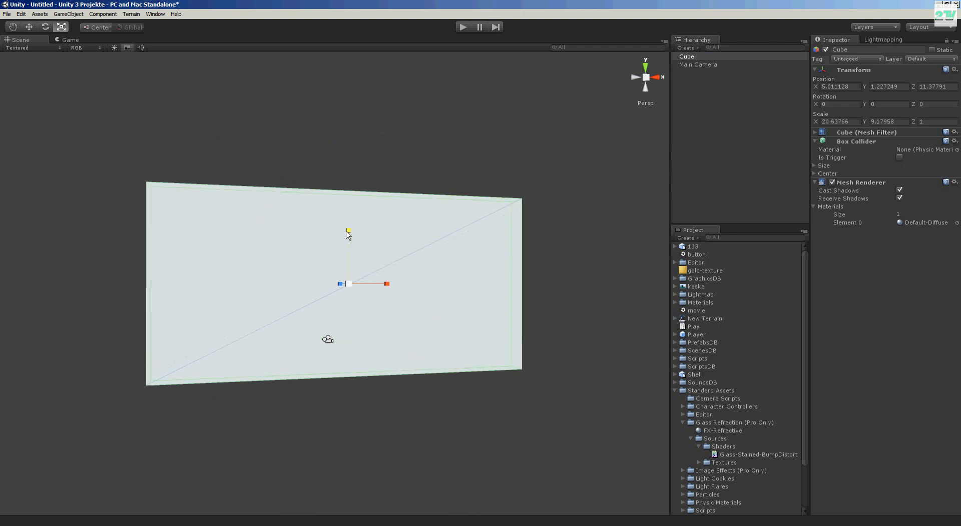
- Move the Main Camera to about (4.25, 1.14, -7.43) so it faces the panel head-on
click(697, 64)
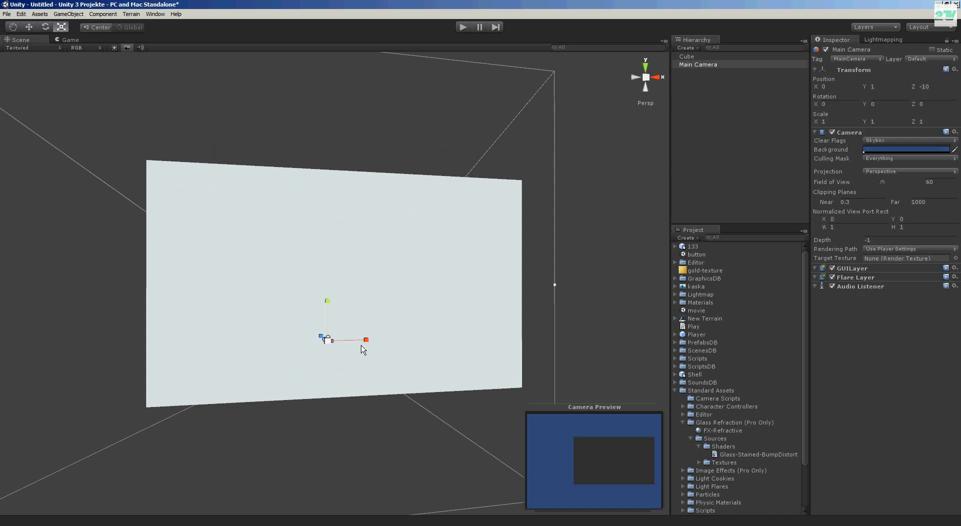
drag(365, 341, 439, 340)
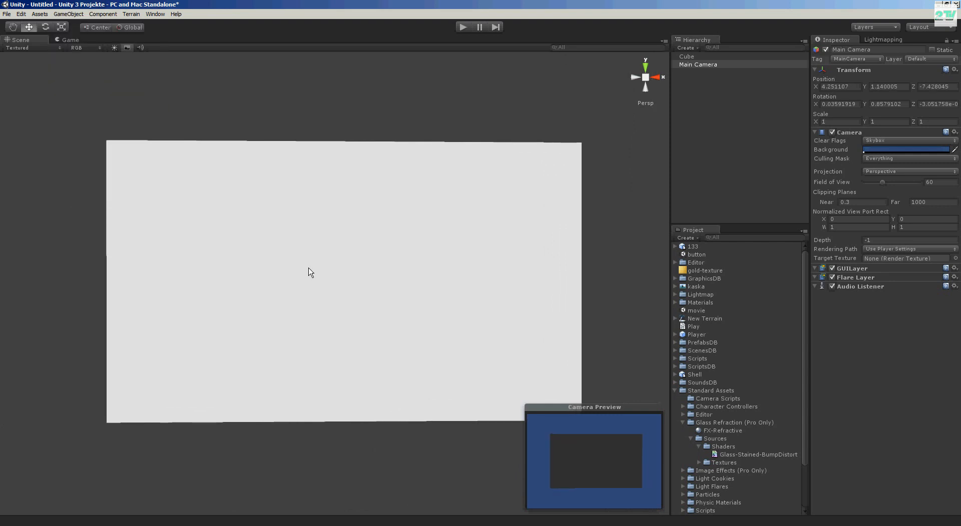
mouse_move(414, 126)
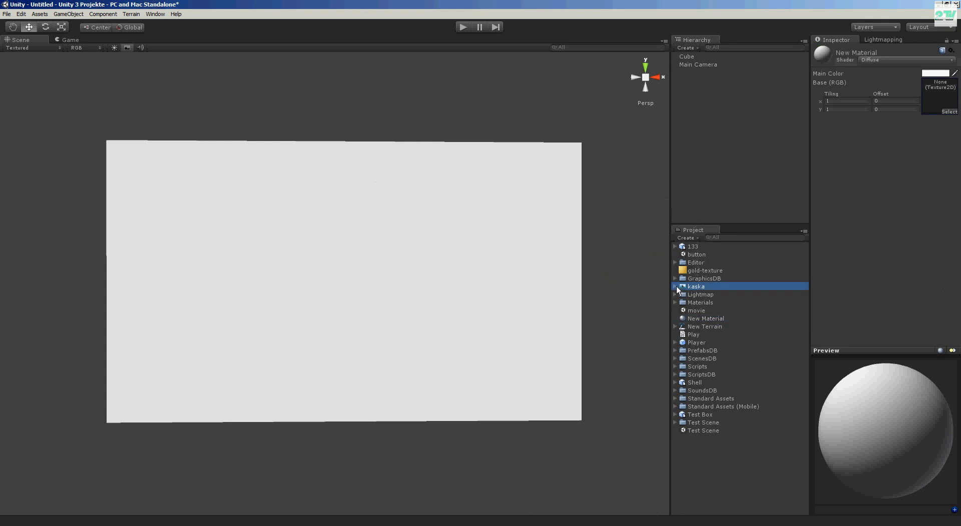
- Create a New Material and enable Loop in the kaska movie's import settings
click(695, 286)
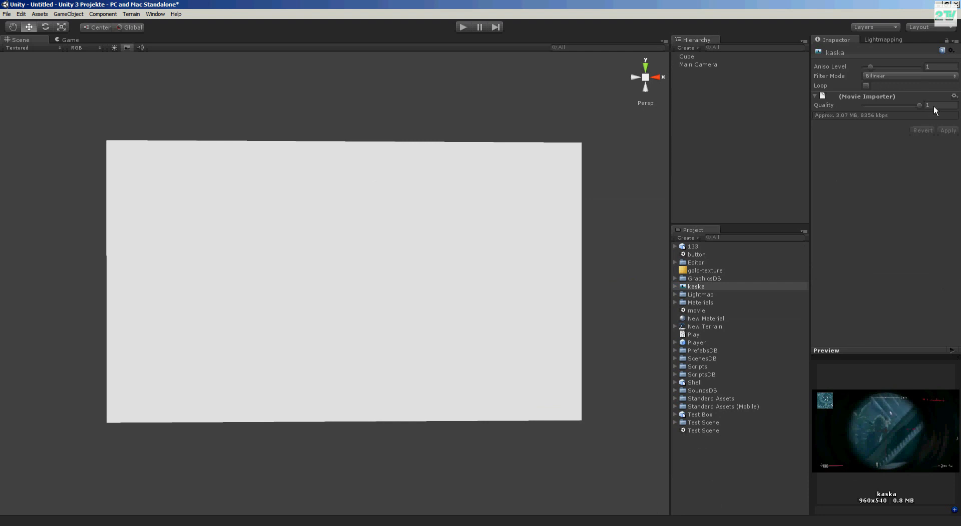
mouse_move(878, 75)
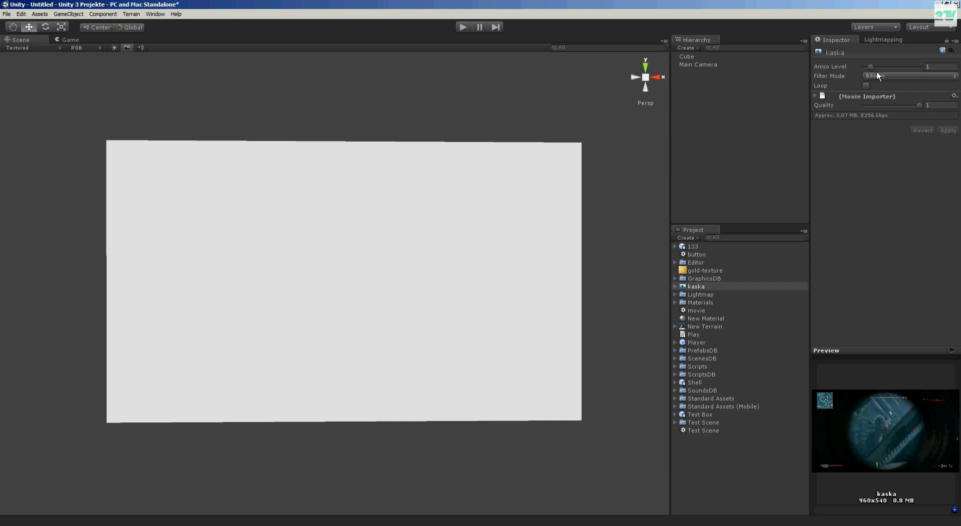
click(866, 85)
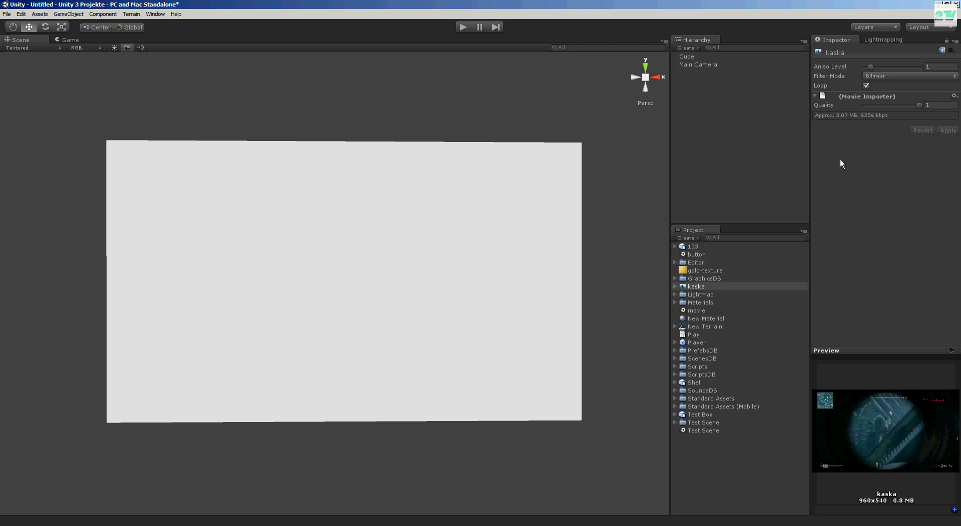
mouse_move(713, 323)
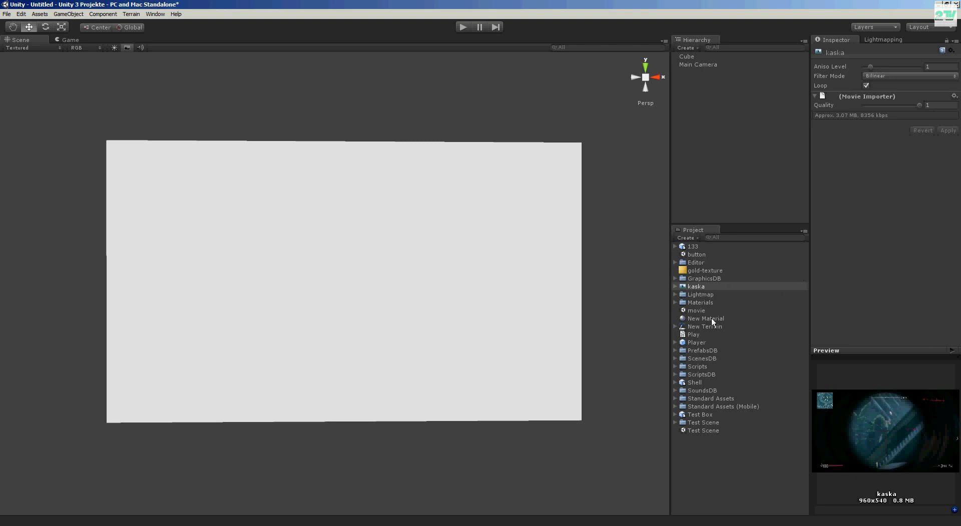
- Assign kaska as New Material's Base (RGB) texture, apply it to the Cube and rotate it 180° on Z
click(704, 318)
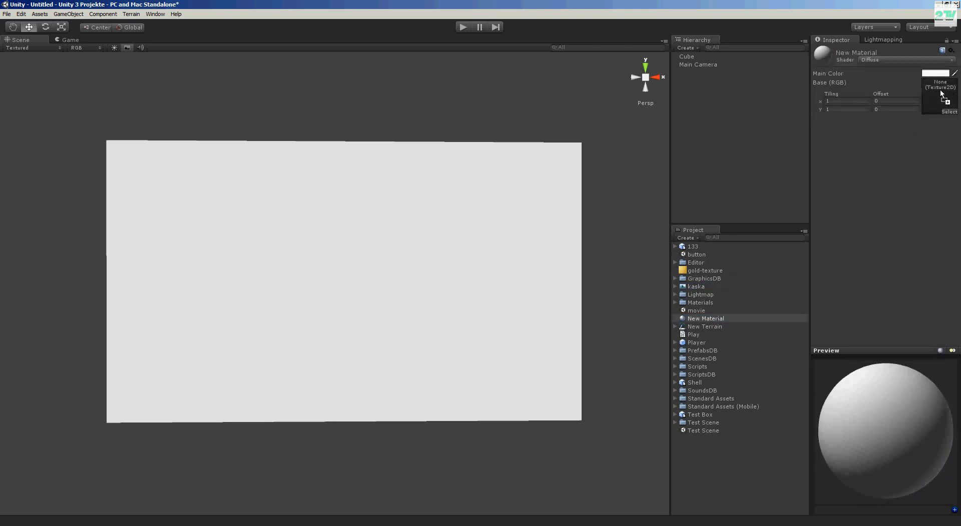
click(939, 96)
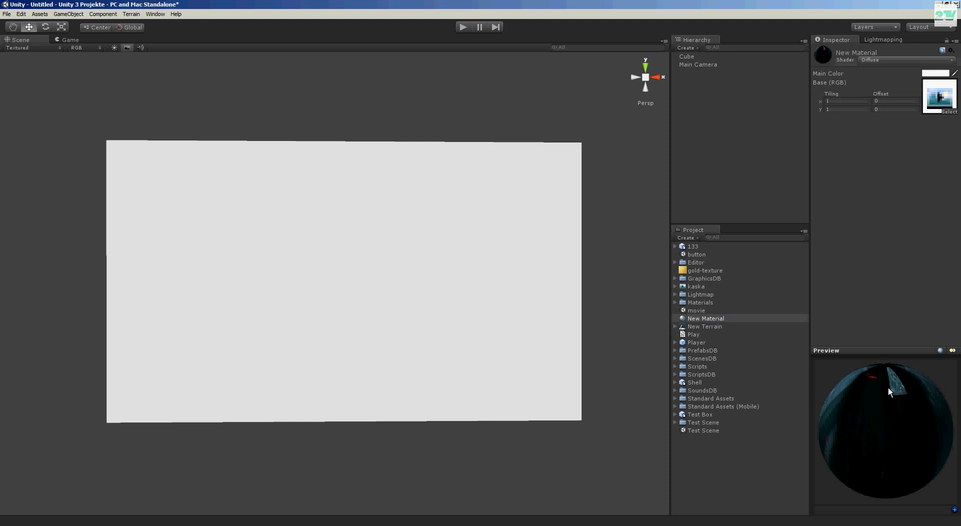
mouse_move(848, 293)
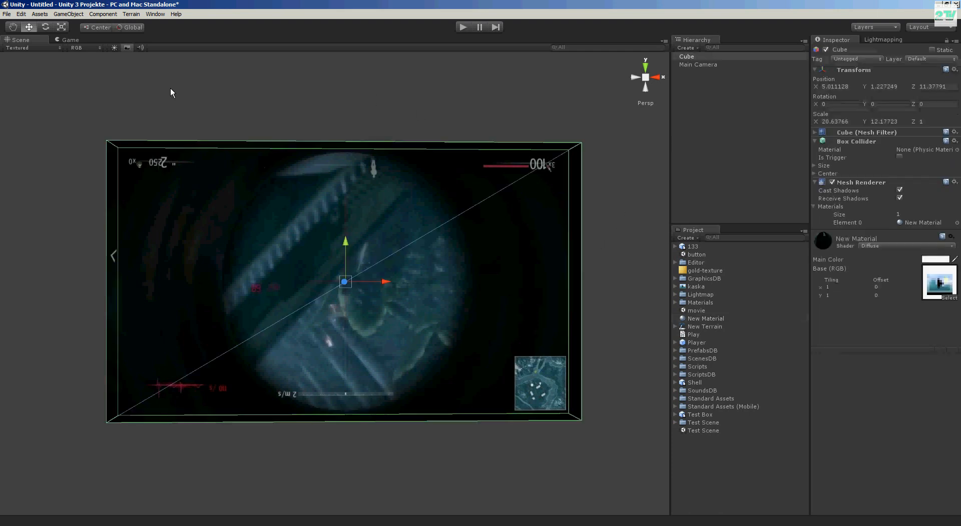
click(45, 26)
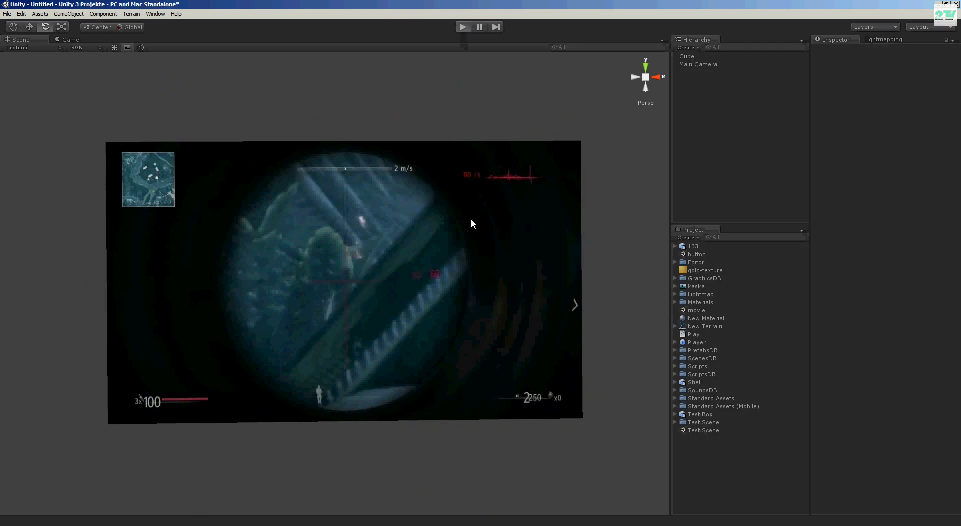
- Review the Cube's Play script in the editor and run the scene with the kaska movie on screen
click(462, 26)
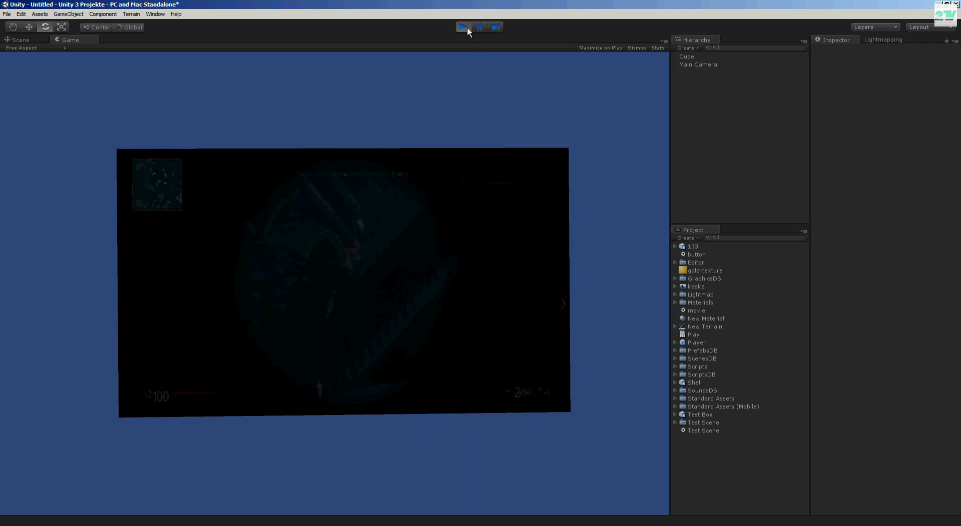
click(462, 26)
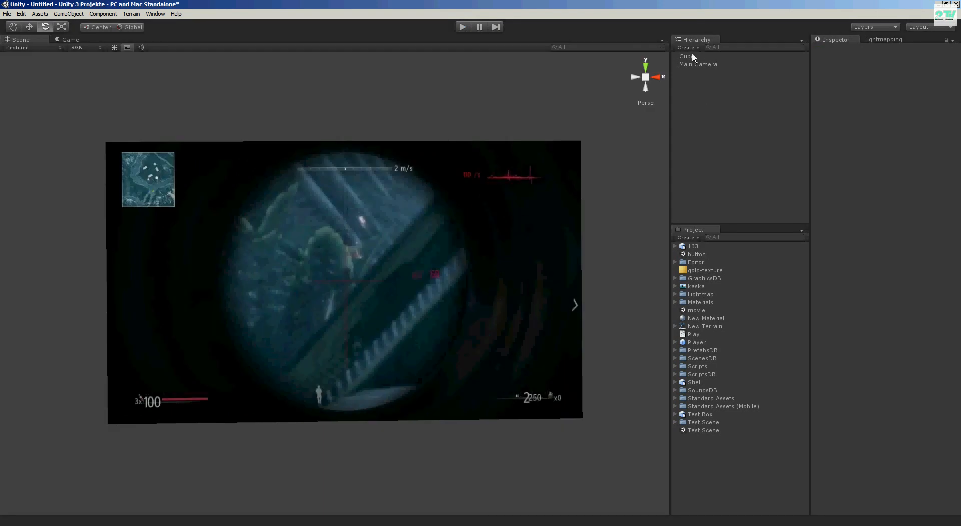
click(692, 334)
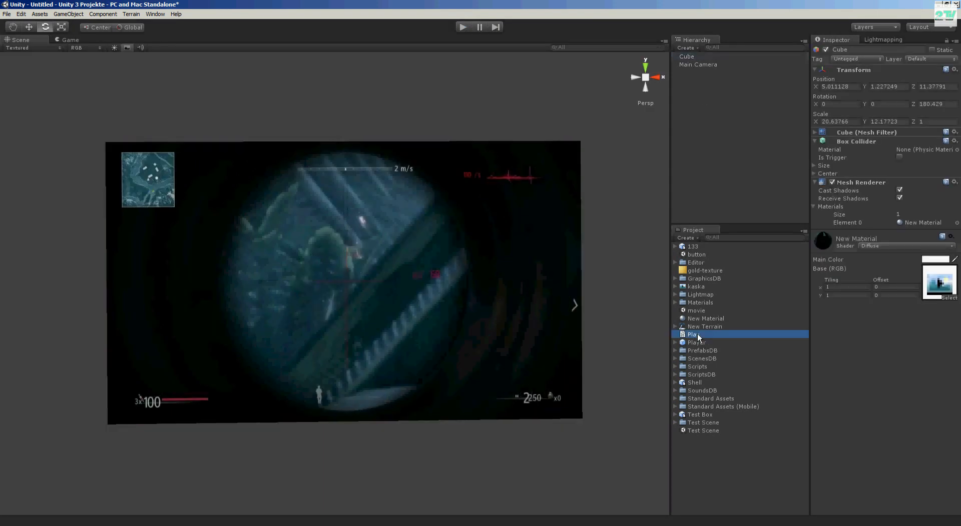
click(692, 334)
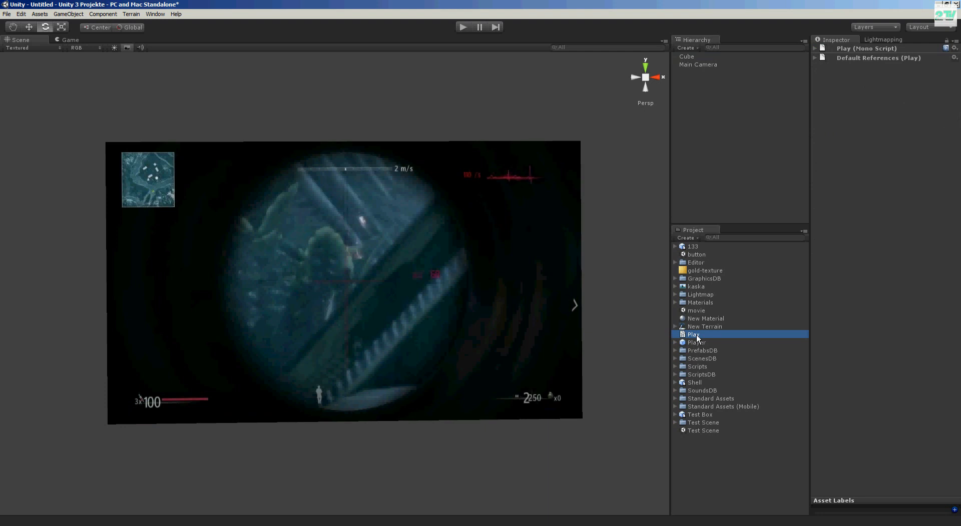
double_click(693, 335)
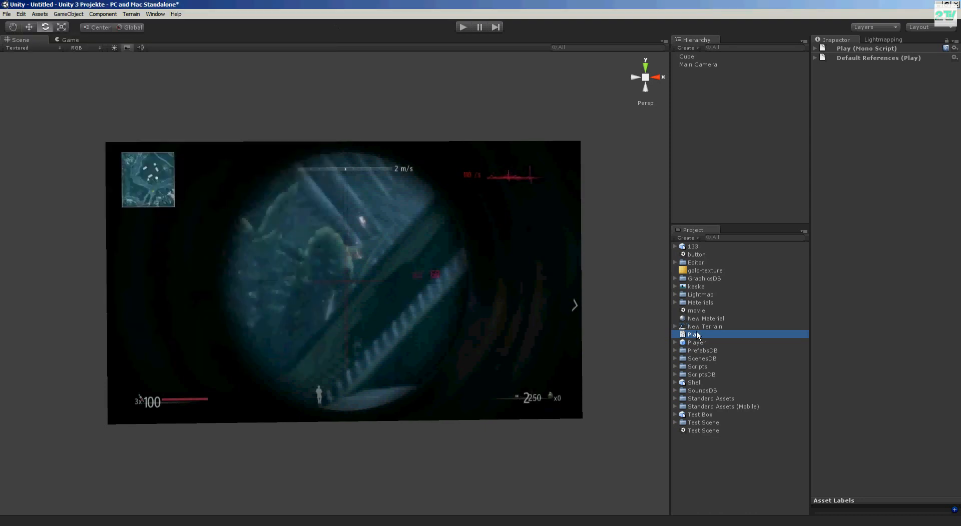
click(463, 26)
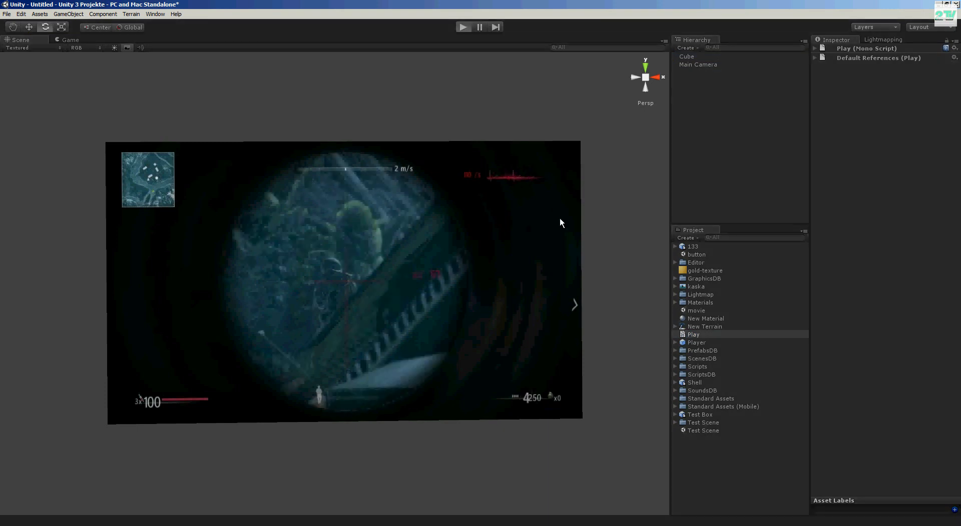
click(462, 26)
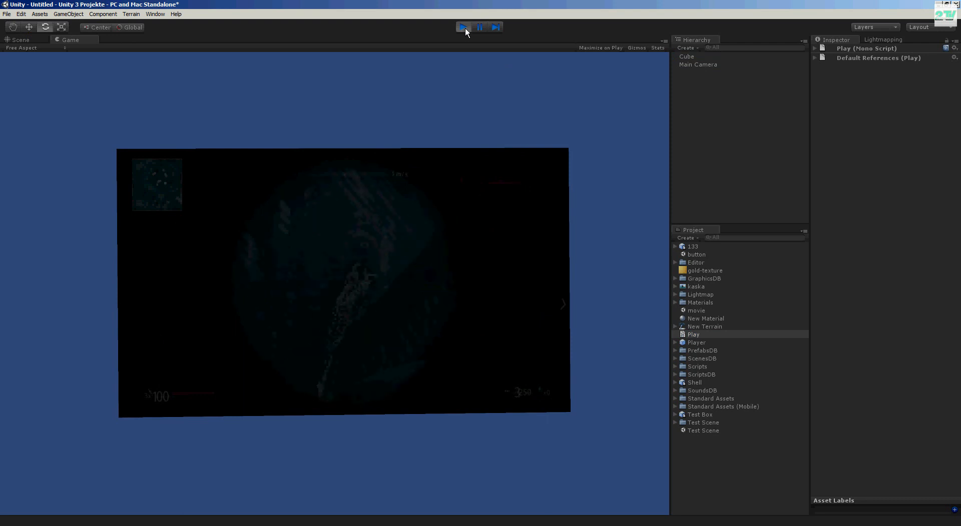
- Stop play and add a GUI Texture object whose Texture field is the kaska movie
click(102, 13)
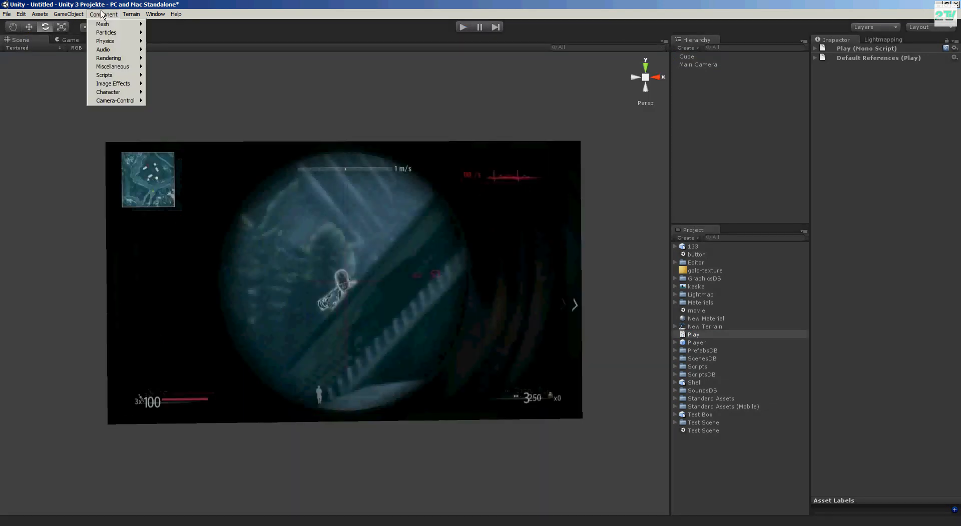
click(68, 14)
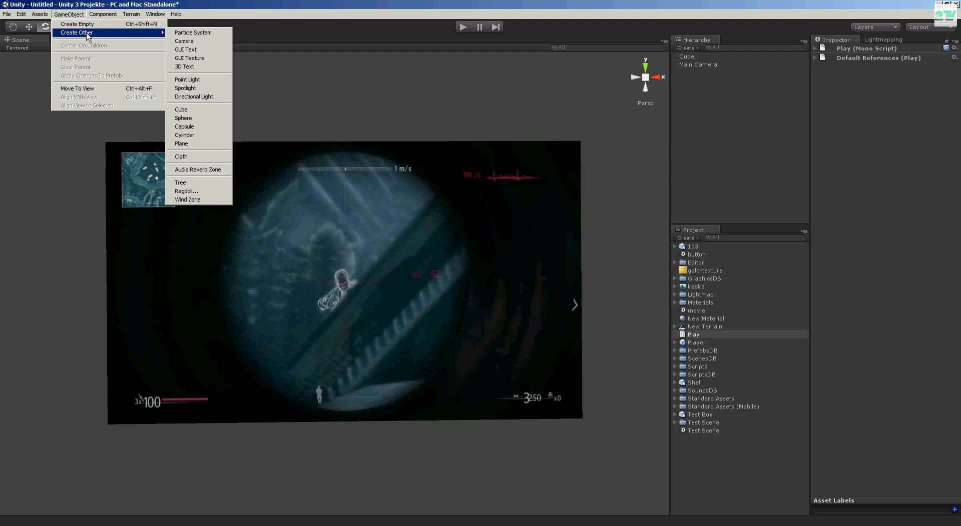
click(189, 58)
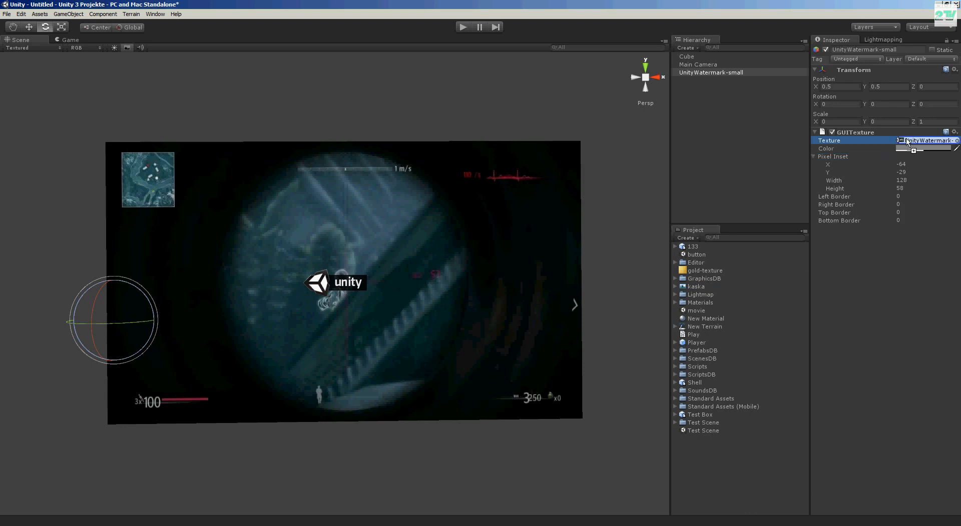
click(687, 56)
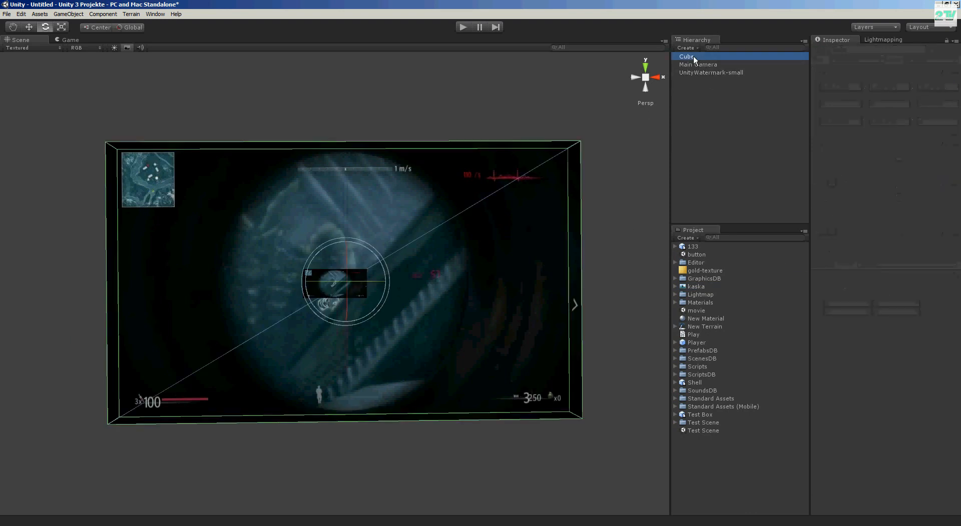
click(711, 72)
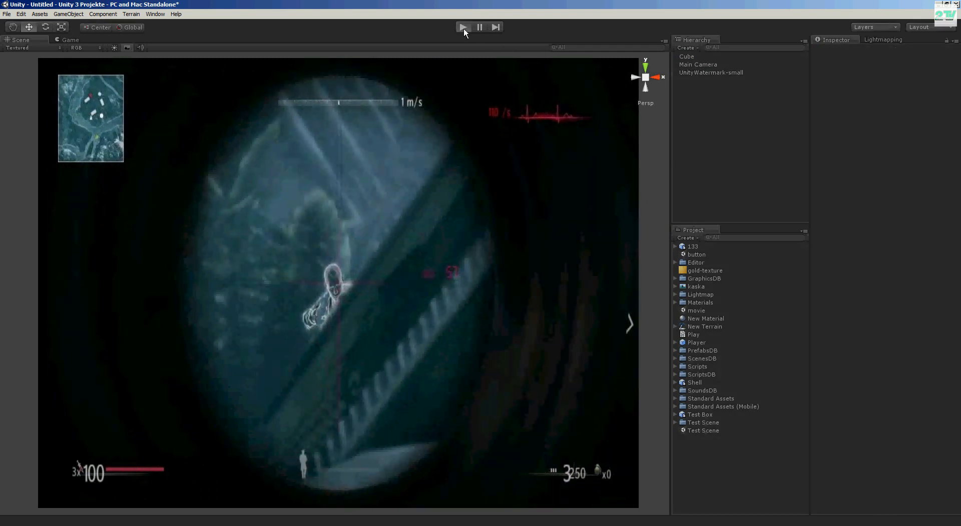
- Enter play mode so the kaska movie overlay fills the game view
click(462, 26)
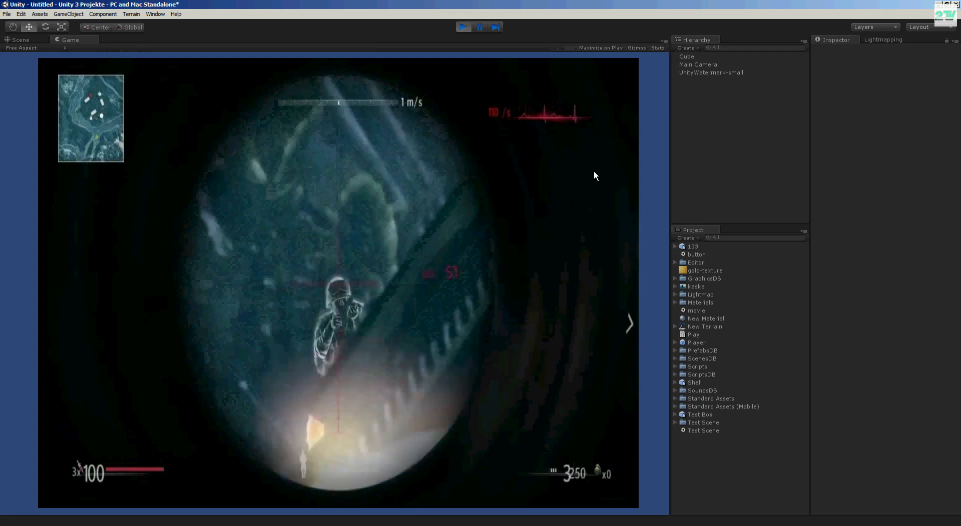